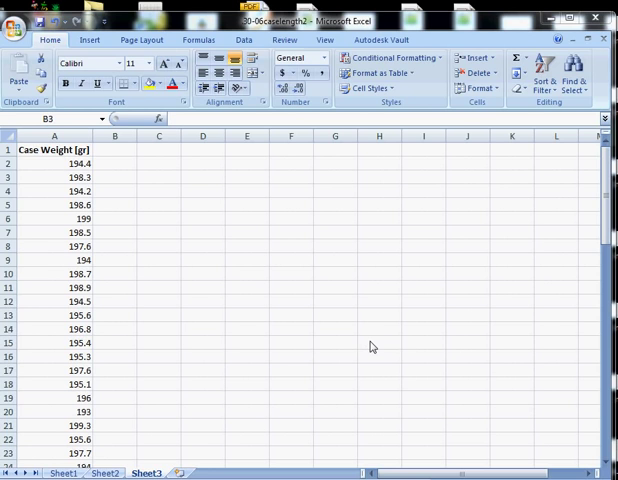
pyautogui.moveTo(88, 168)
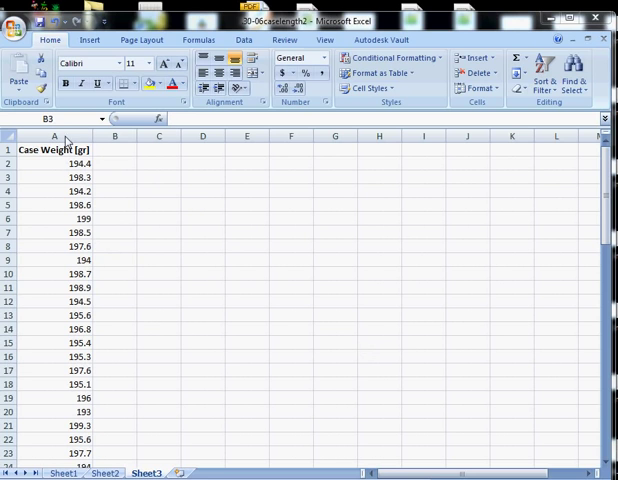
# Copy the Case Weight [gr] values from column A into column B as an identical duplicate
pyautogui.click(52, 136)
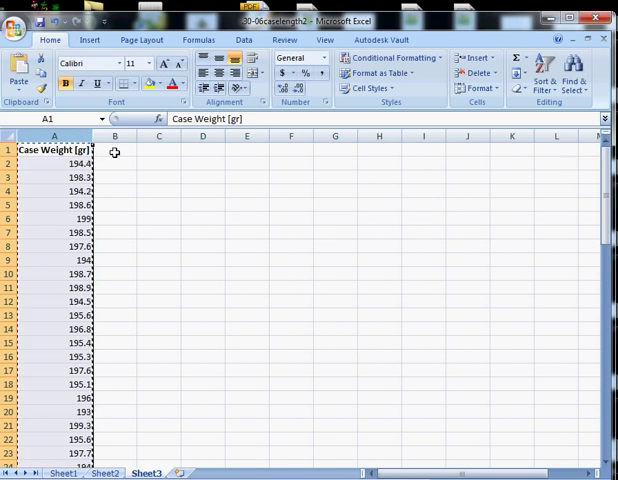
pyautogui.click(114, 150)
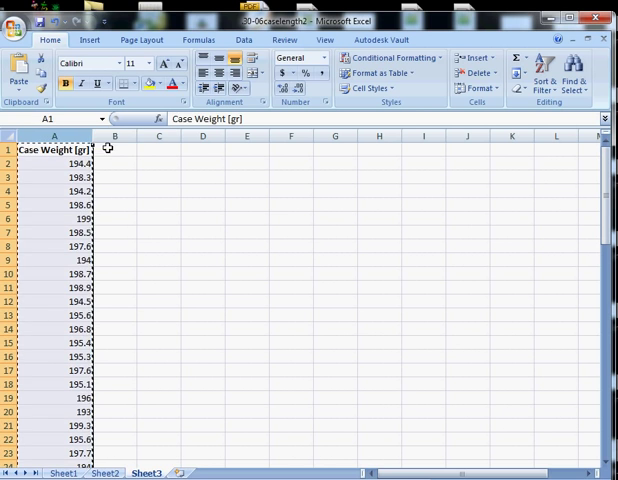
pyautogui.click(114, 148)
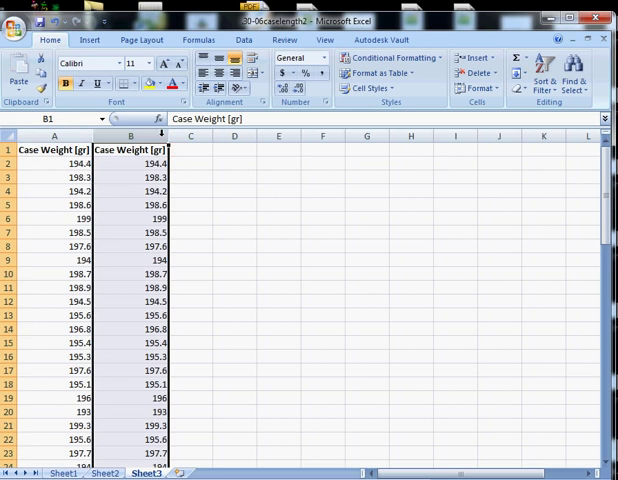
pyautogui.click(128, 136)
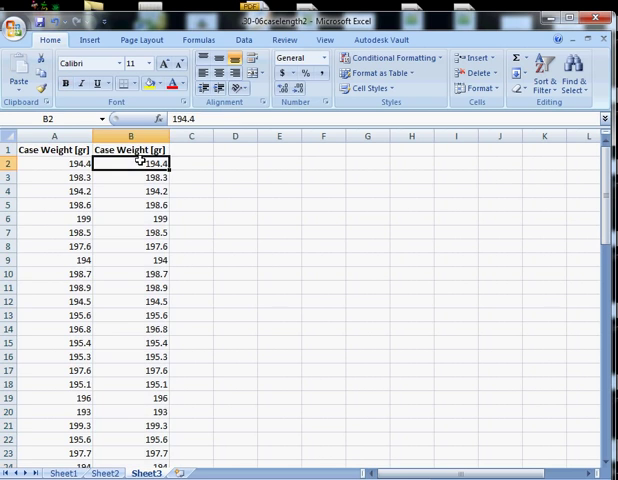
pyautogui.click(130, 136)
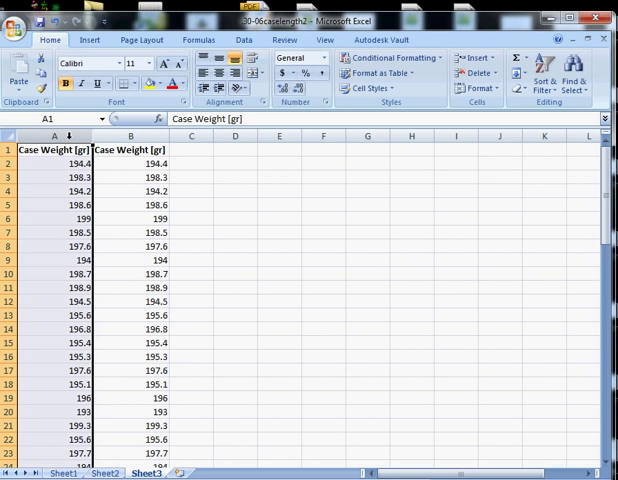
pyautogui.click(128, 136)
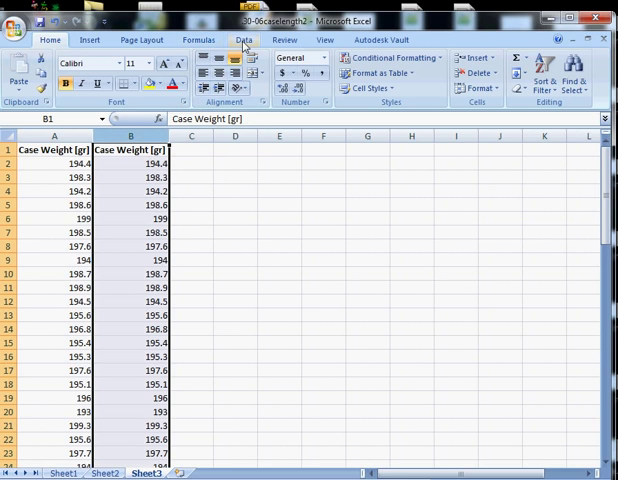
# Sort only column B smallest to largest, keeping the current selection so column A stays unchanged
pyautogui.click(244, 40)
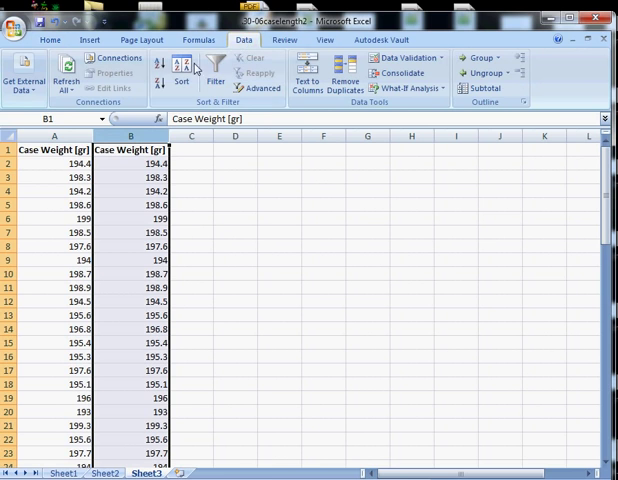
pyautogui.moveTo(156, 70)
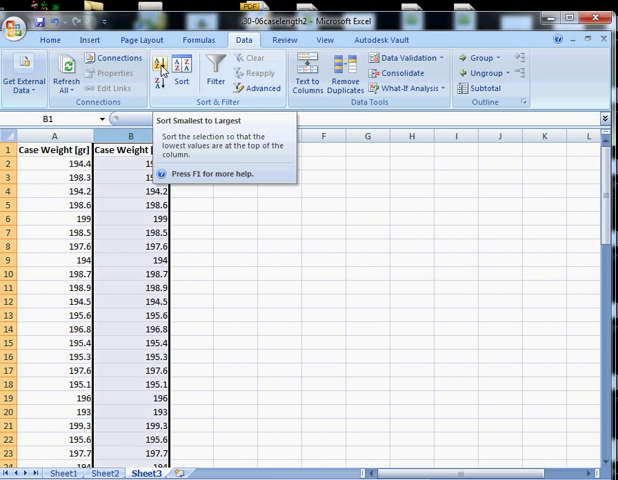
pyautogui.click(180, 72)
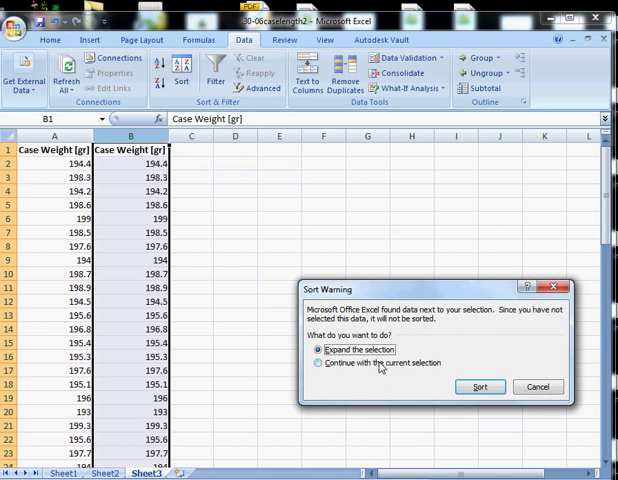
pyautogui.click(318, 362)
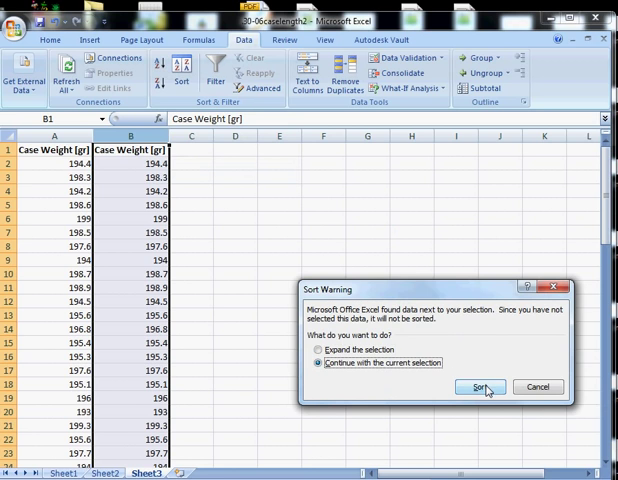
pyautogui.click(478, 388)
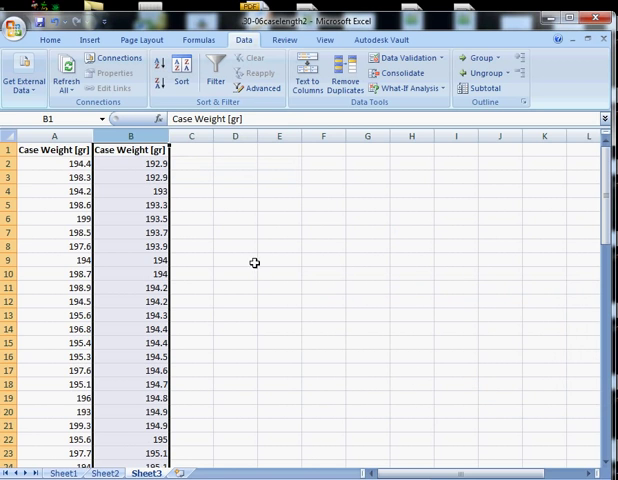
pyautogui.click(128, 164)
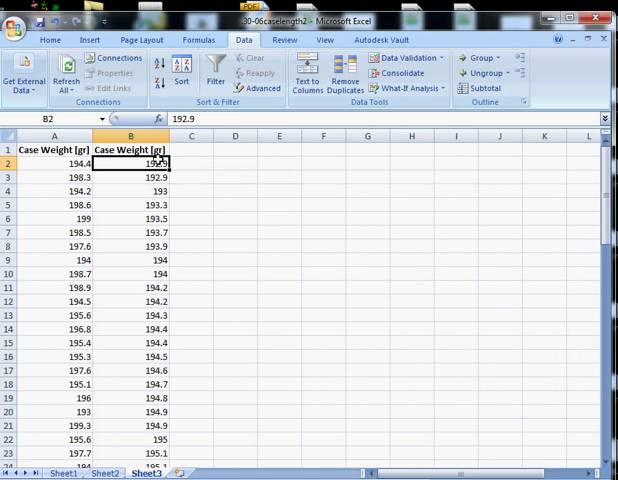
pyautogui.click(130, 396)
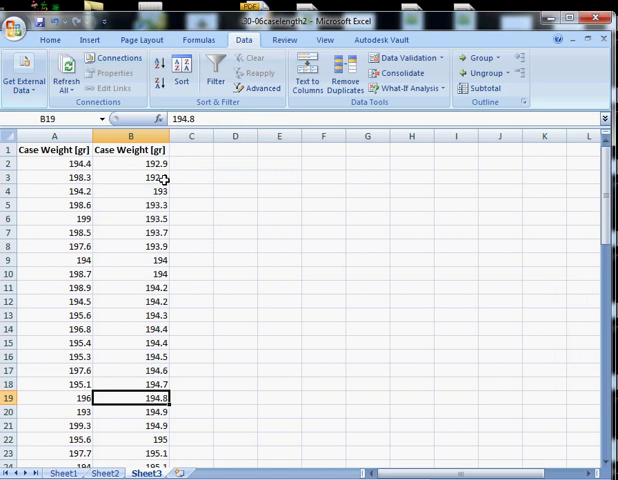
pyautogui.click(128, 148)
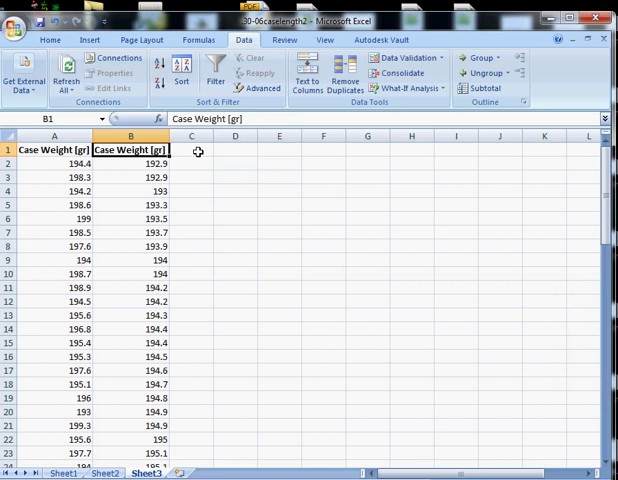
pyautogui.moveTo(186, 160)
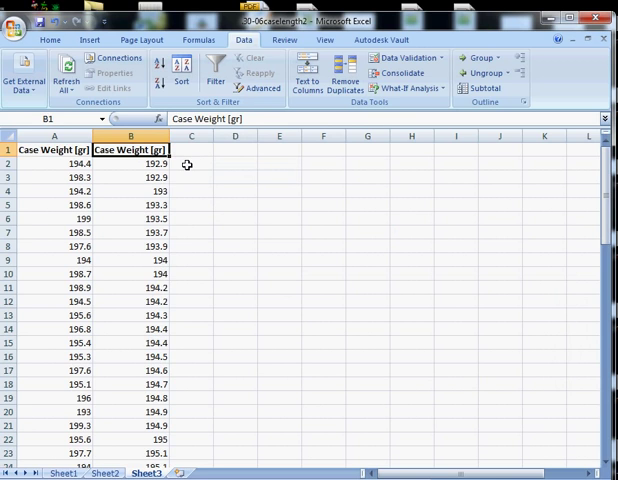
# Enter =1/71 in C2 and =1/71+C2 in C3 to start the cumulative frequency column
pyautogui.click(192, 164)
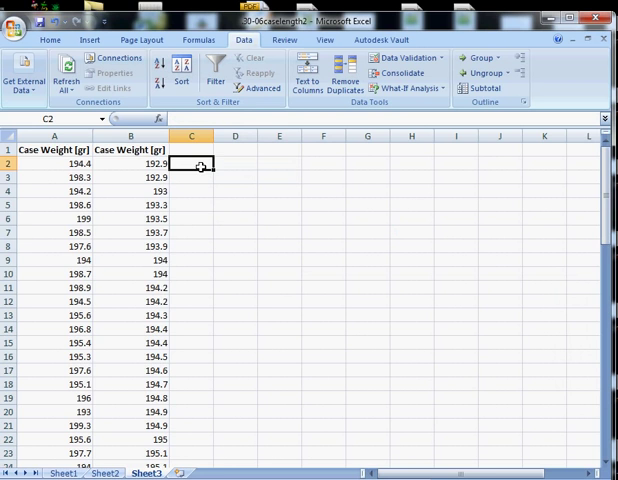
pyautogui.scroll(-3)
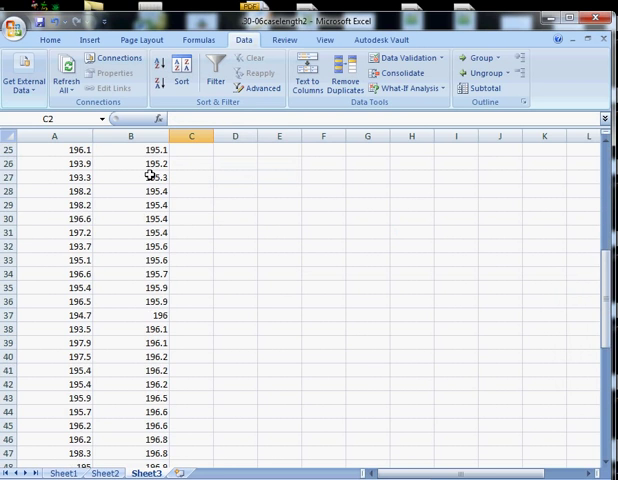
pyautogui.scroll(-3)
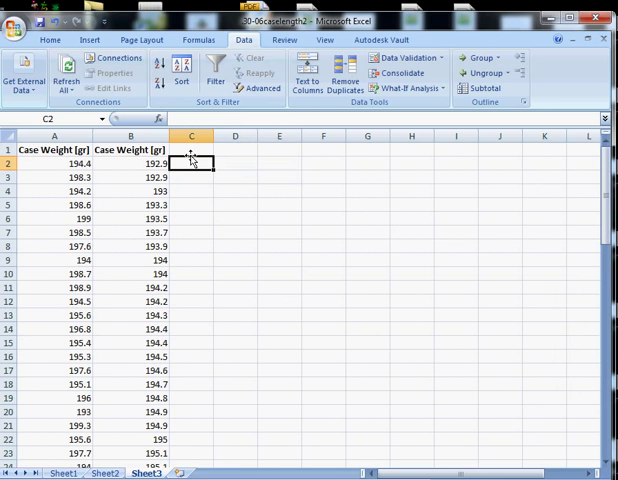
pyautogui.write('=1/')
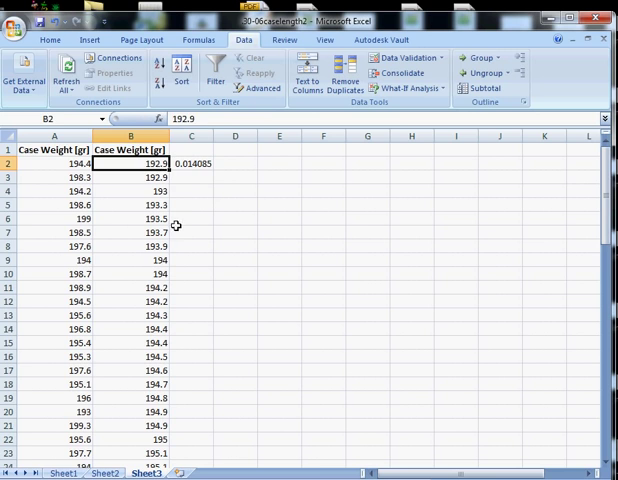
pyautogui.click(192, 176)
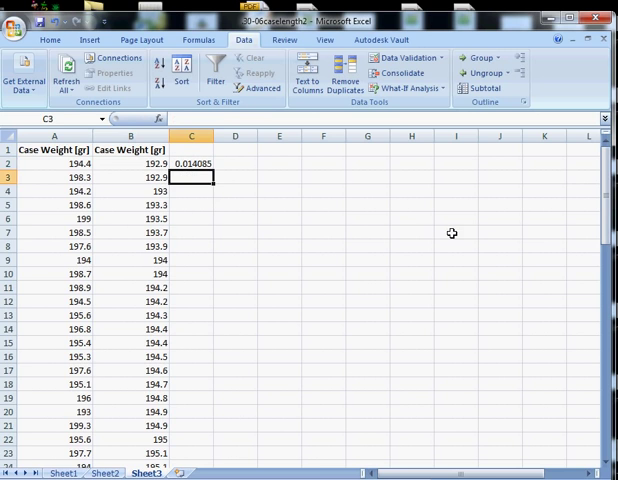
pyautogui.write('=')
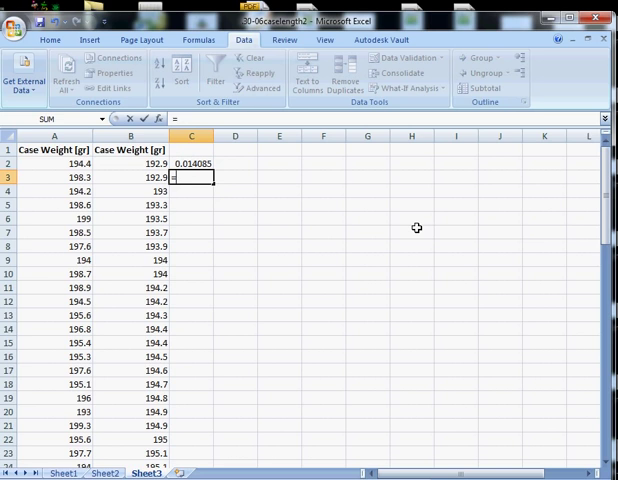
pyautogui.write('1/71)')
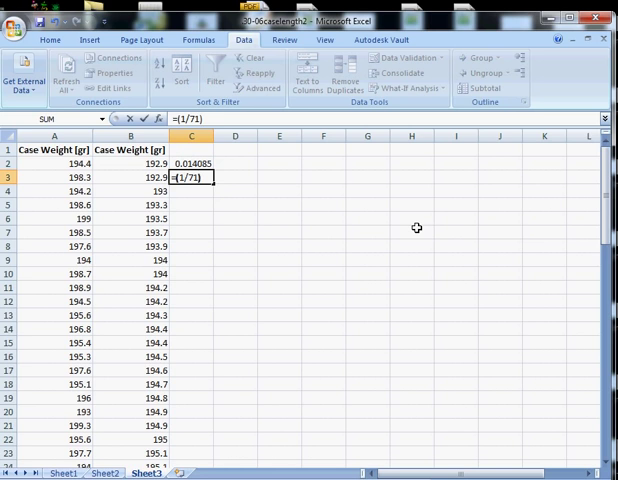
pyautogui.click(192, 164)
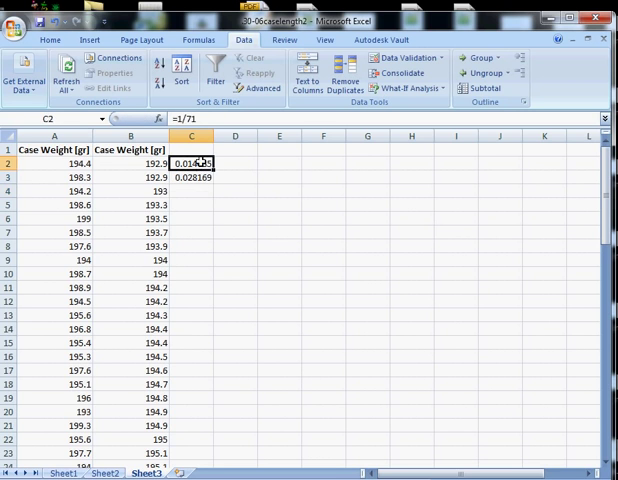
# Fill the C3 running-total formula down to C72 and verify the final value reaches 1
pyautogui.click(192, 176)
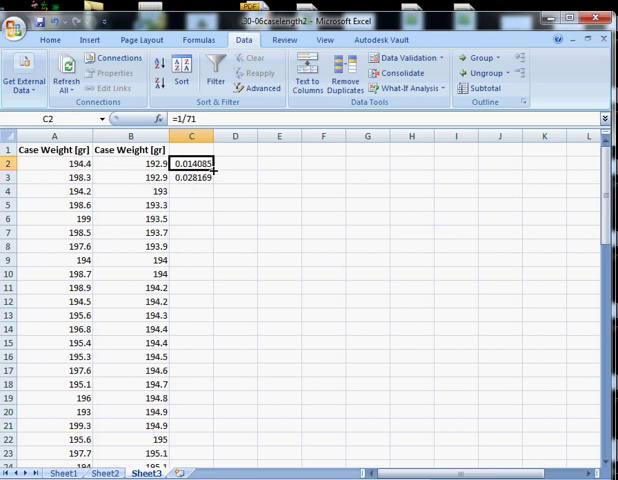
pyautogui.click(192, 176)
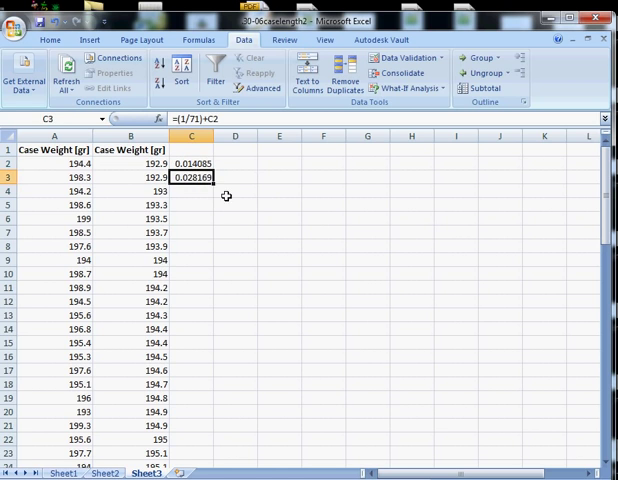
pyautogui.doubleClick(192, 176)
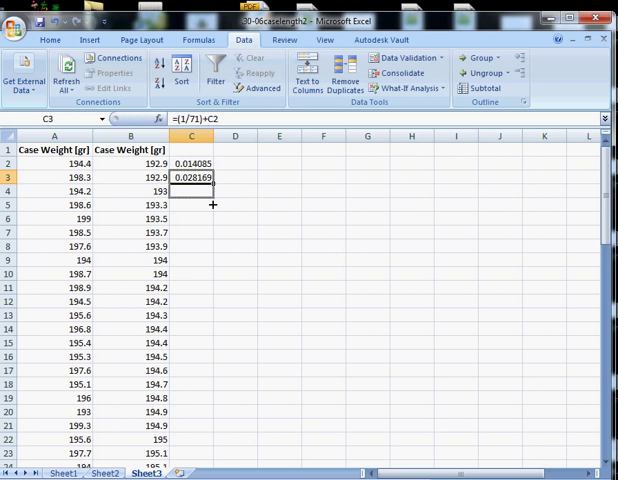
pyautogui.scroll(-3)
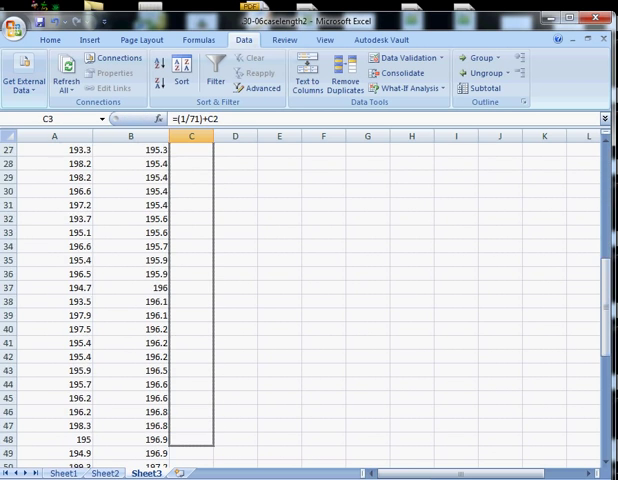
pyautogui.scroll(-3)
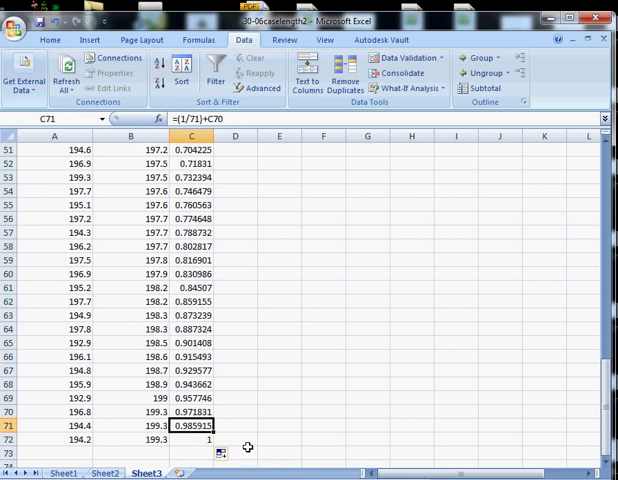
pyautogui.click(192, 440)
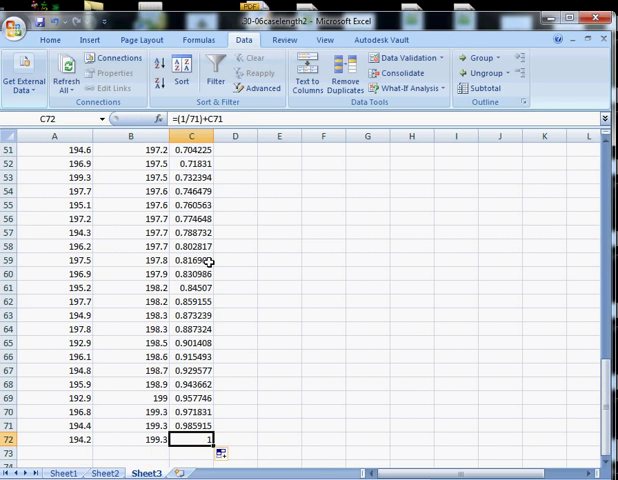
pyautogui.scroll(3)
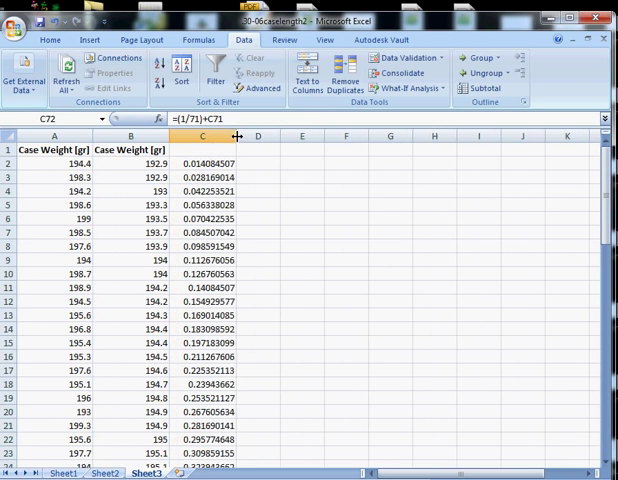
# Label cell C1 with the heading Actual Frequency [%]
pyautogui.write('Actual Frequency')
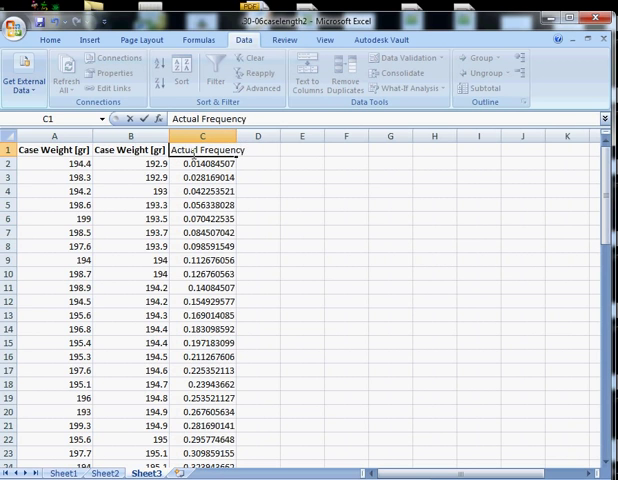
pyautogui.write('[')
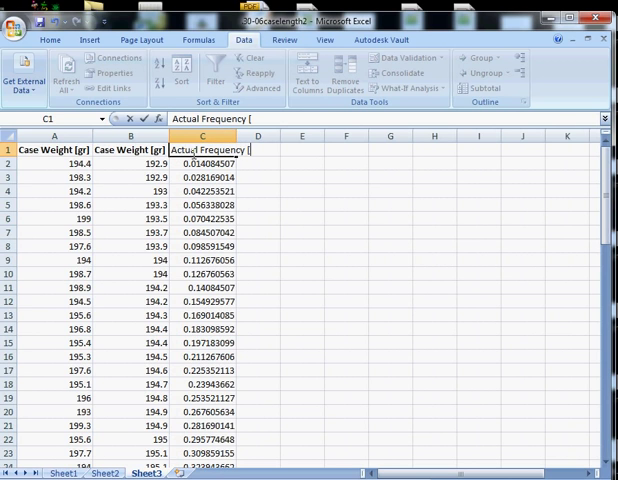
pyautogui.write('%]')
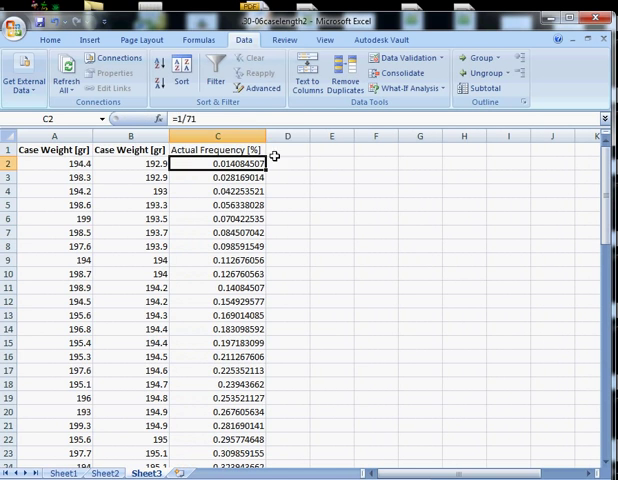
pyautogui.click(218, 150)
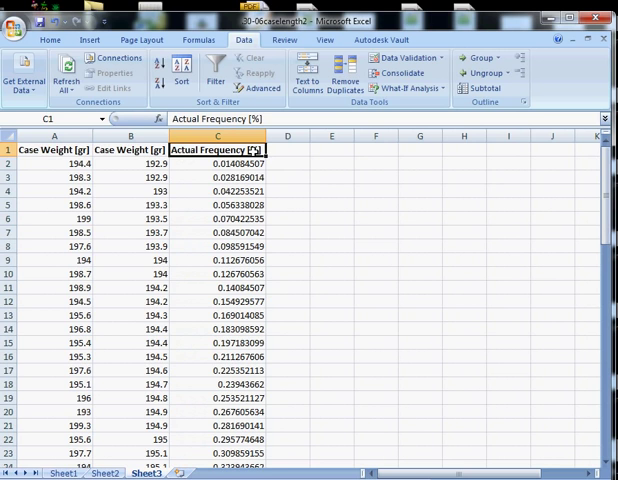
pyautogui.click(288, 176)
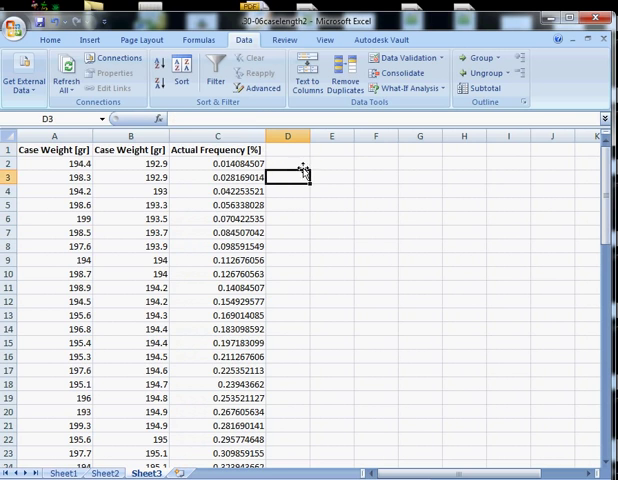
pyautogui.click(288, 164)
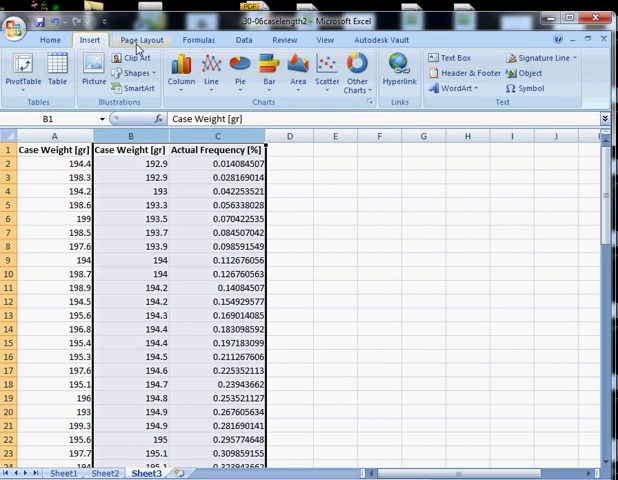
# Bring up the scatter chart types for plotting frequency against sorted weight
pyautogui.click(328, 72)
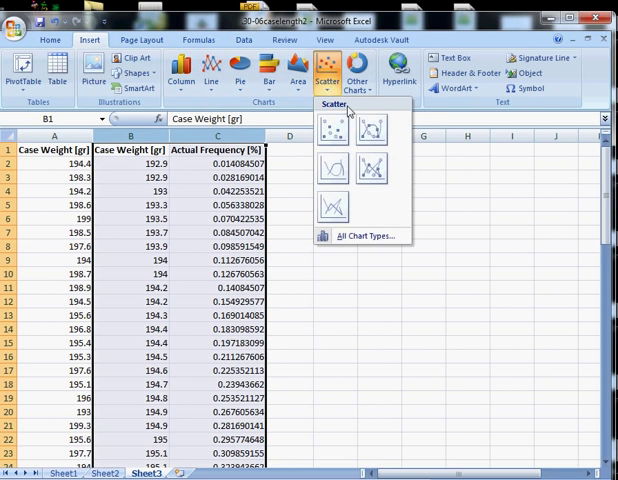
pyautogui.moveTo(334, 208)
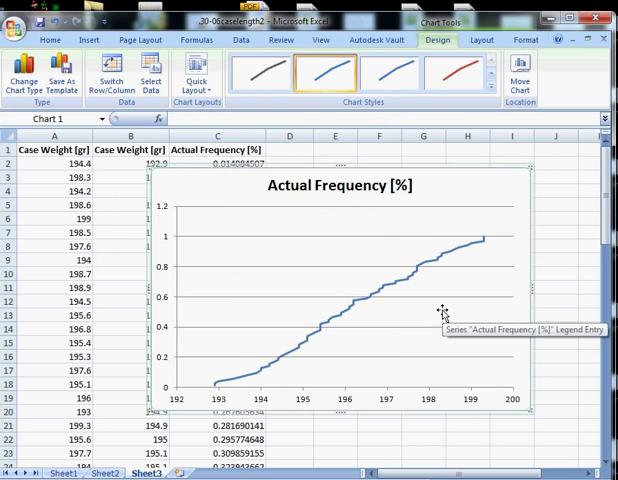
pyautogui.moveTo(364, 410)
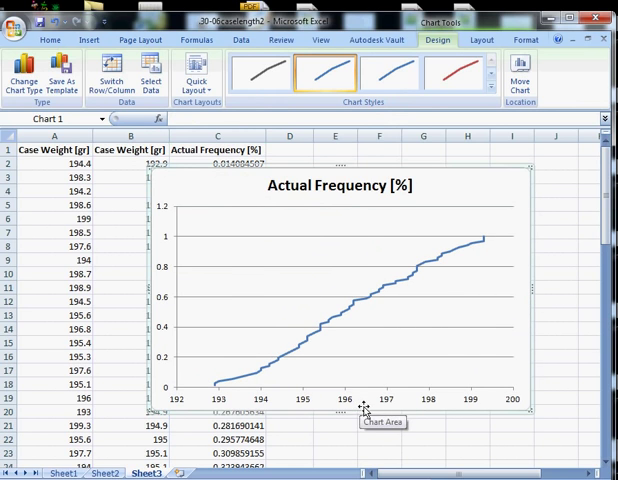
pyautogui.rightClick(364, 408)
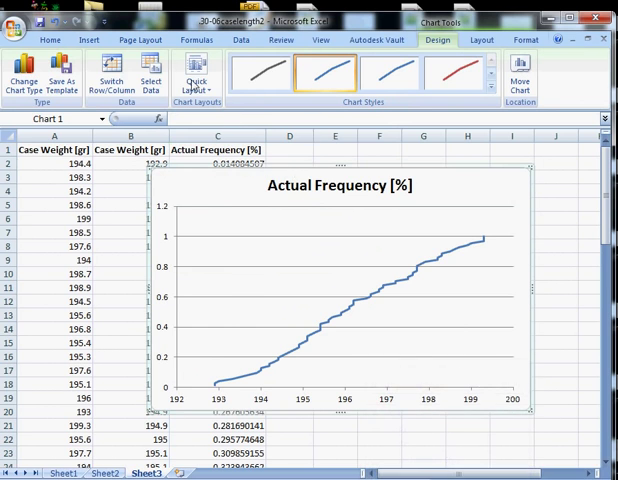
pyautogui.moveTo(196, 78)
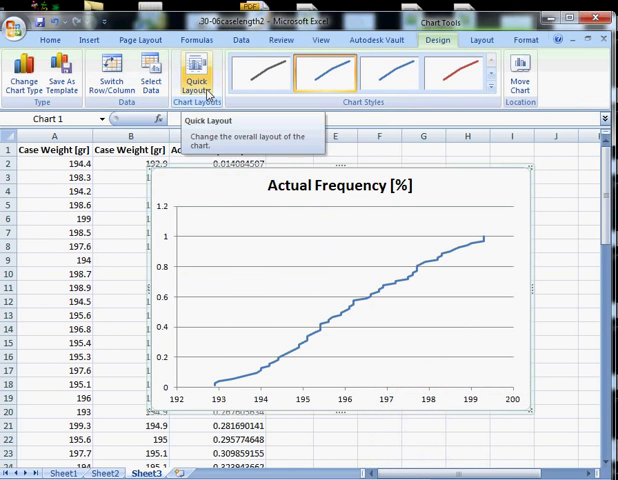
pyautogui.moveTo(348, 168)
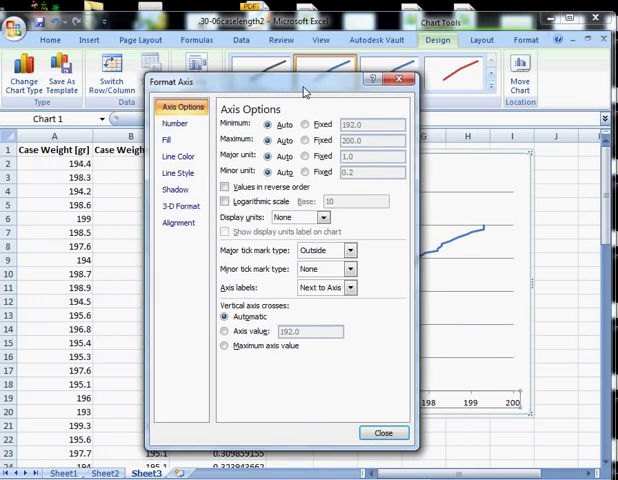
pyautogui.click(384, 432)
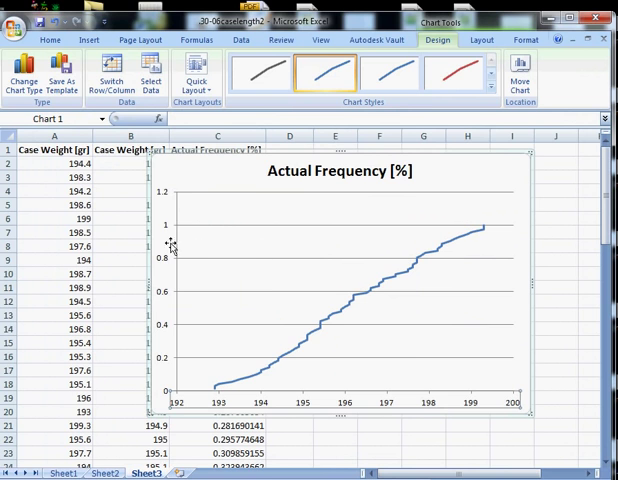
# Fix the chart's vertical axis maximum at 1 in Format Axis so it runs 0 to 1
pyautogui.rightClick(180, 240)
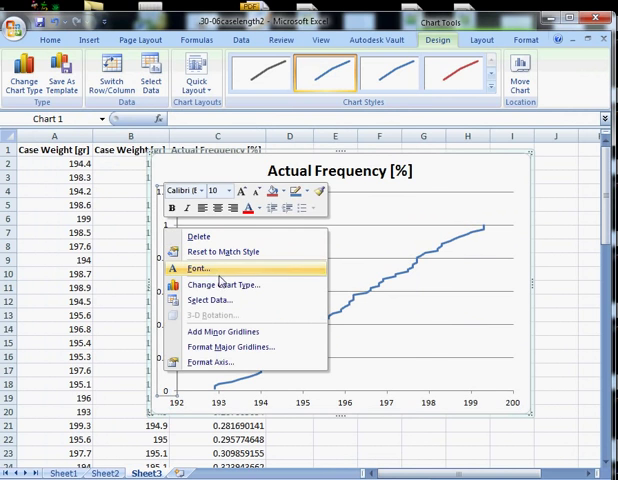
pyautogui.click(212, 362)
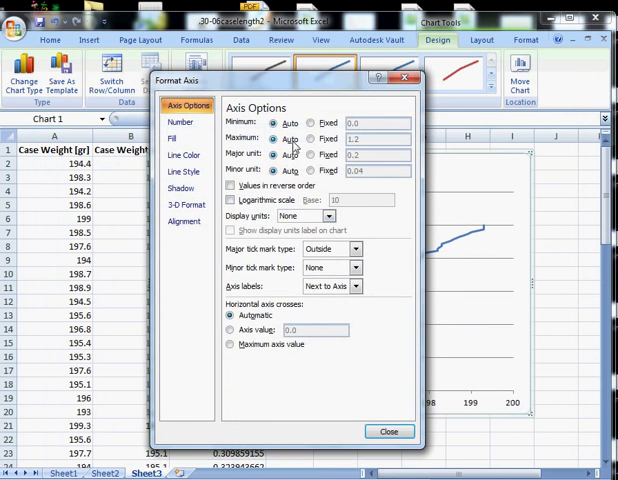
pyautogui.click(310, 122)
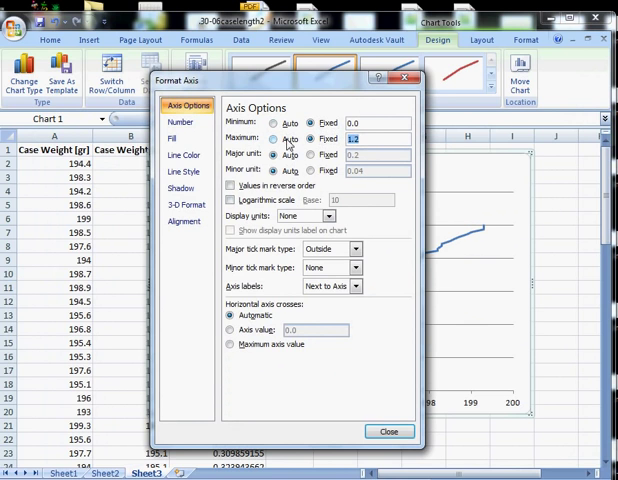
pyautogui.write('1')
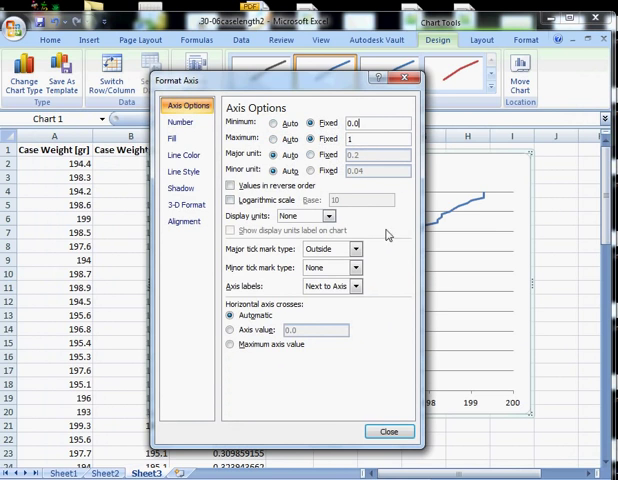
pyautogui.click(388, 432)
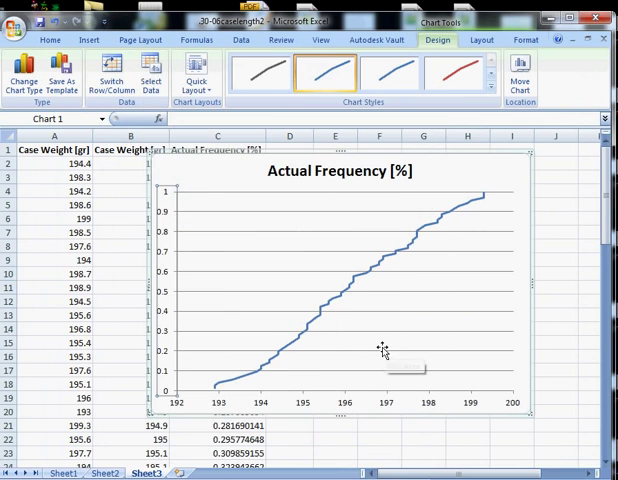
pyautogui.moveTo(352, 316)
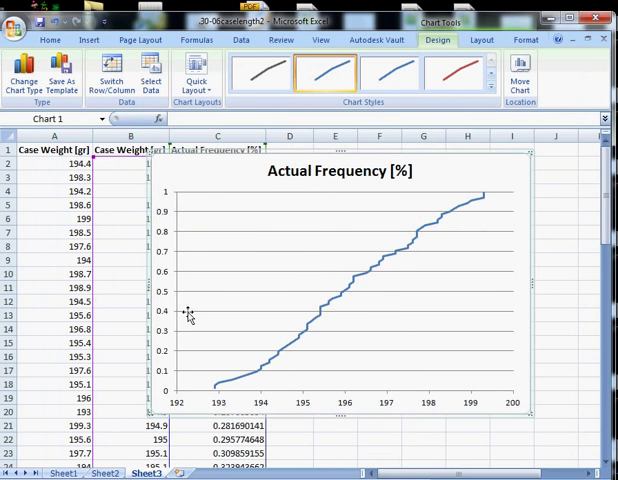
pyautogui.moveTo(346, 296)
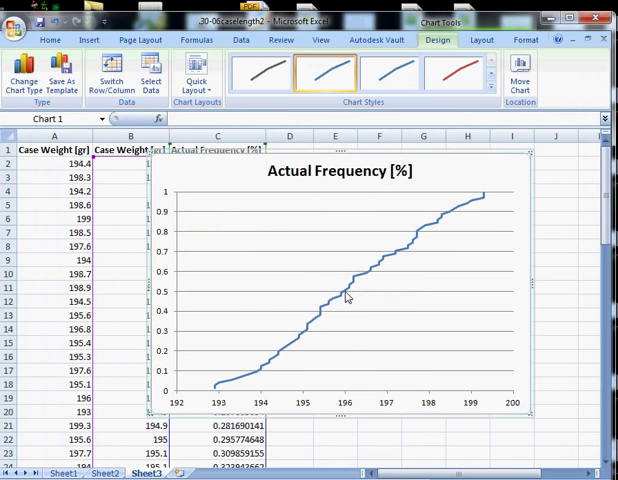
pyautogui.moveTo(348, 398)
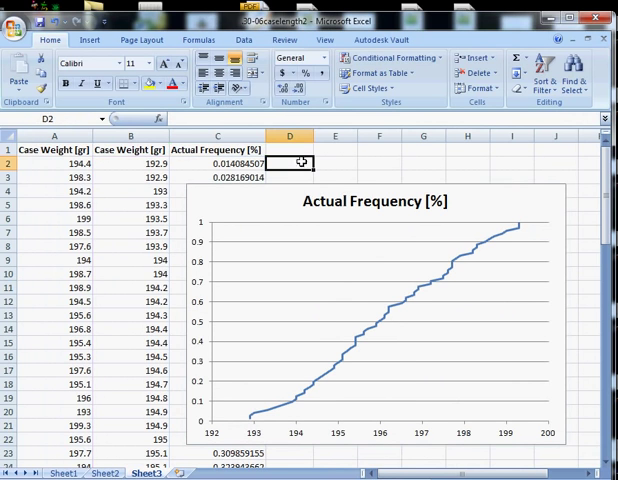
# Compute the average case weight in D2 with =average(B:B), about 196.11 grams
pyautogui.write('=')
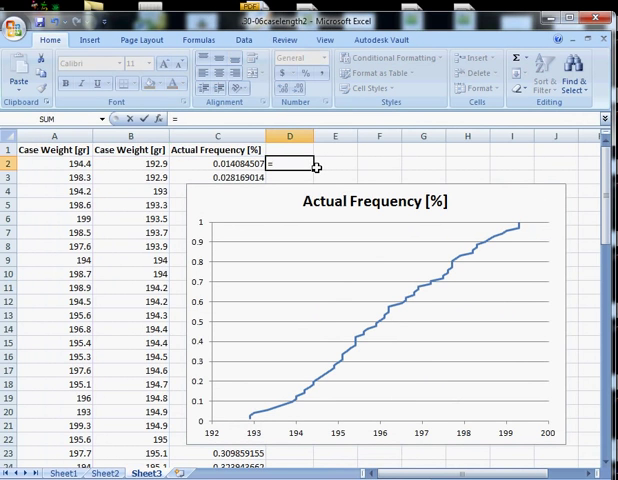
pyautogui.write('=average(')
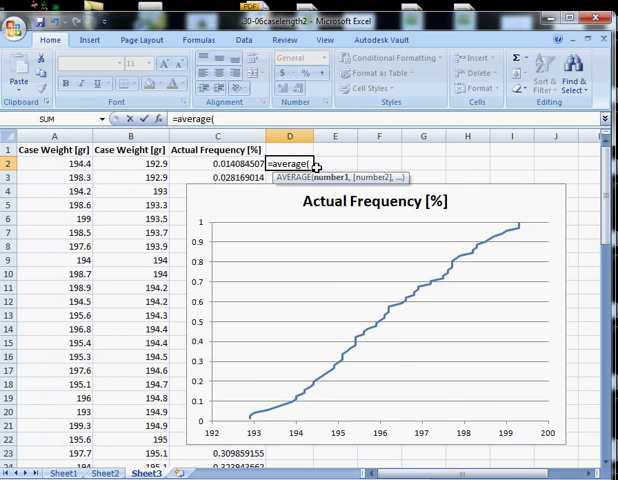
pyautogui.write('B')
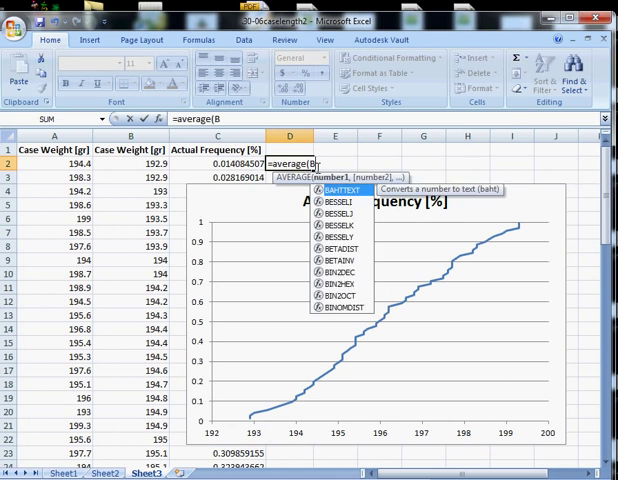
pyautogui.write(':B)')
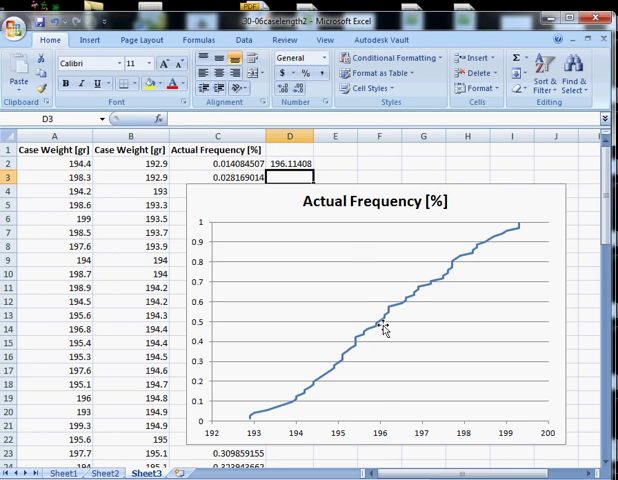
pyautogui.moveTo(384, 328)
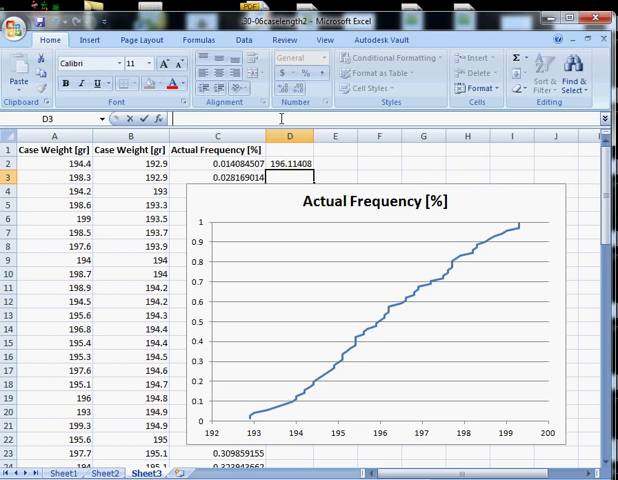
# Compute the standard deviation in D3 with =stdev(A:A), about 1.73 grams, and check the formula
pyautogui.write('=stdev(')
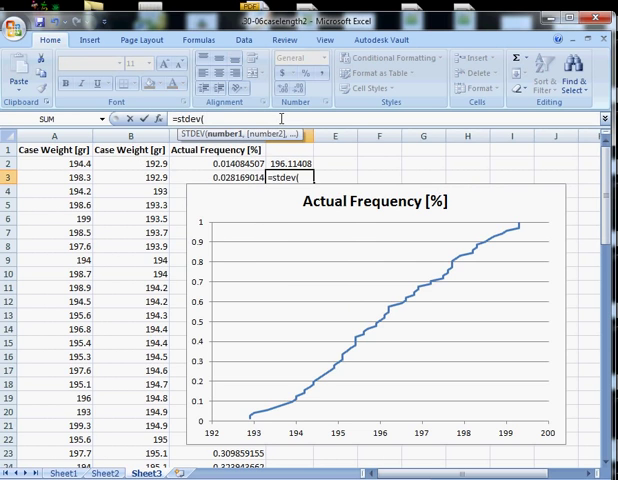
pyautogui.write('A:A')
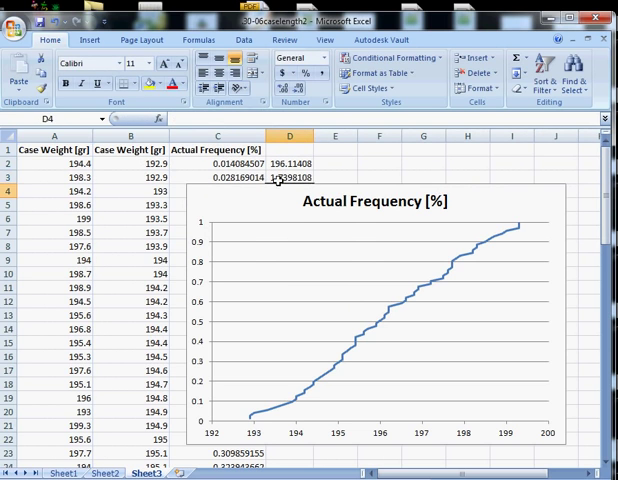
pyautogui.click(288, 176)
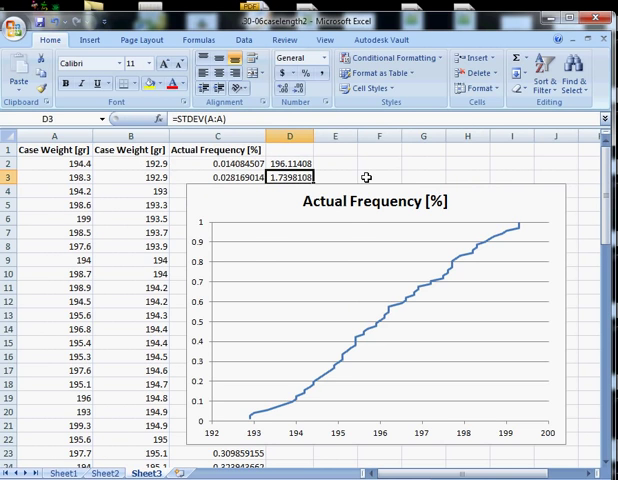